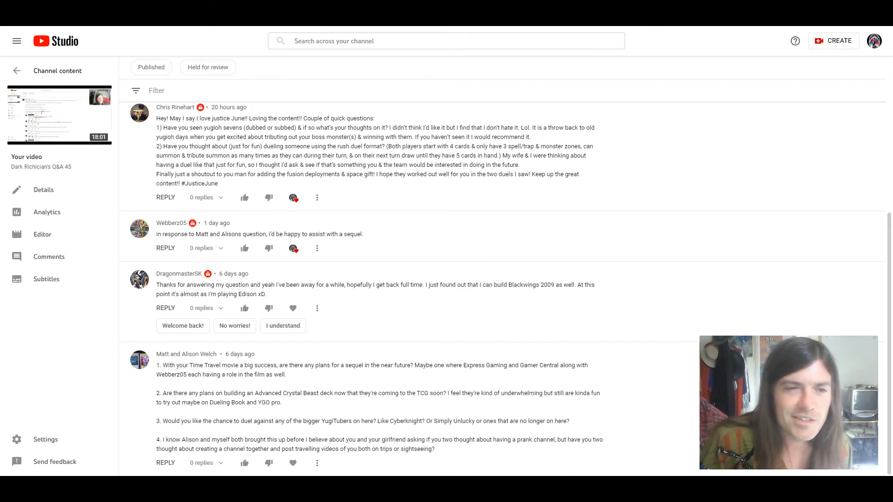
scroll(up, 3)
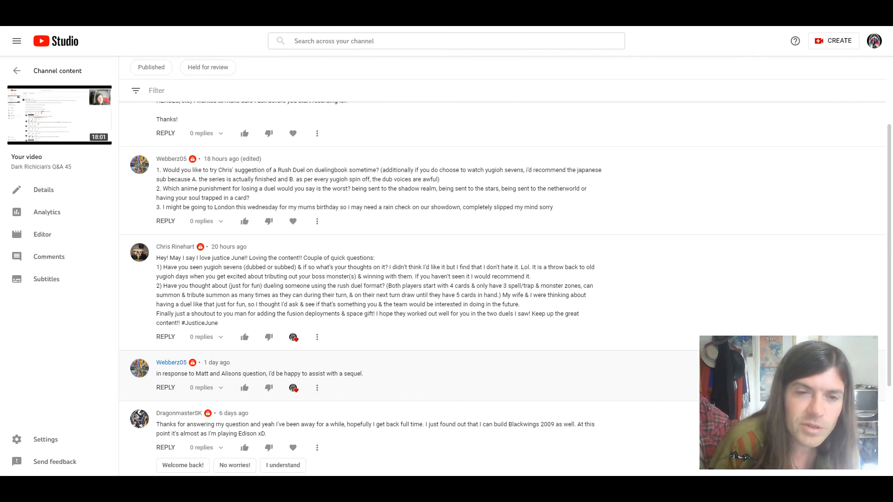
scroll(up, 3)
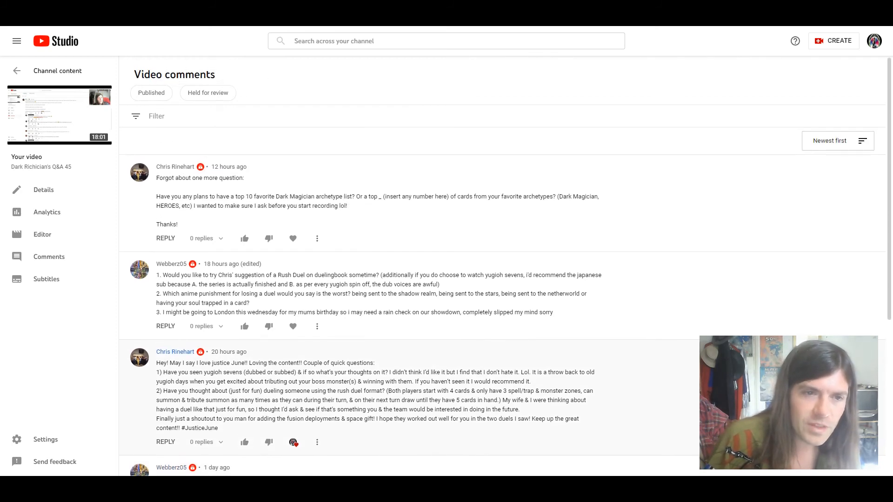